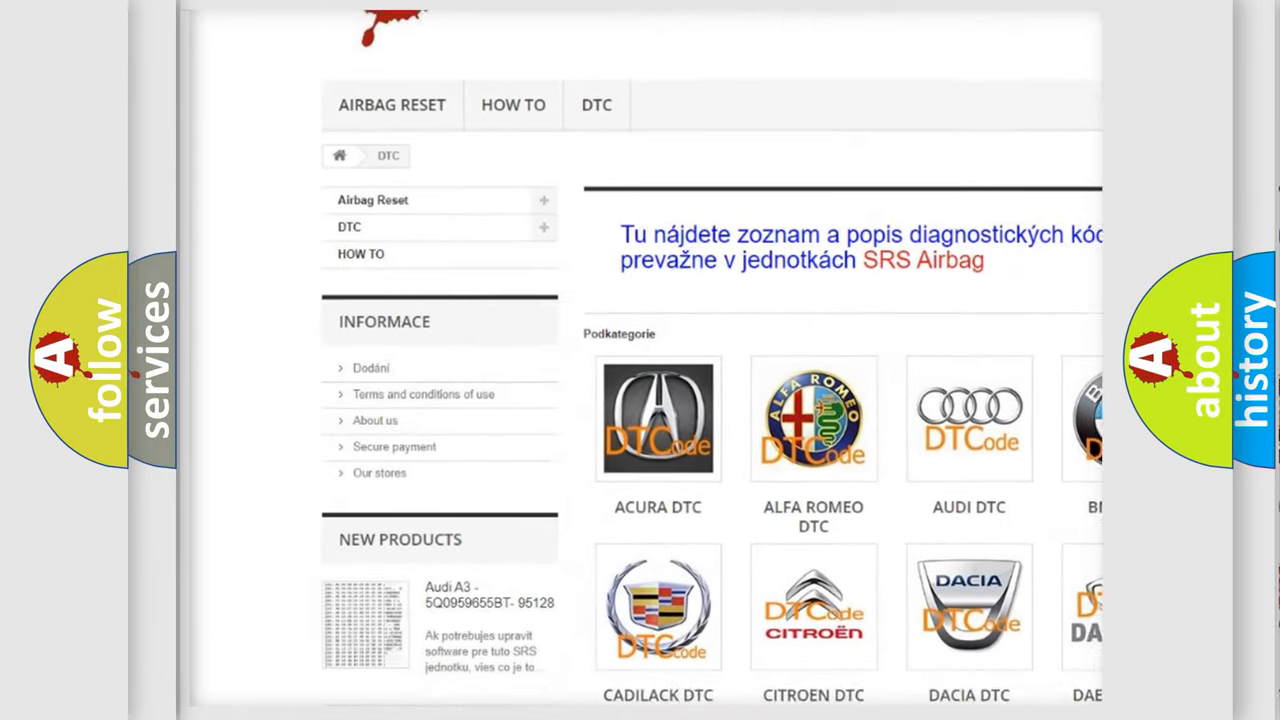
scroll("down", 3)
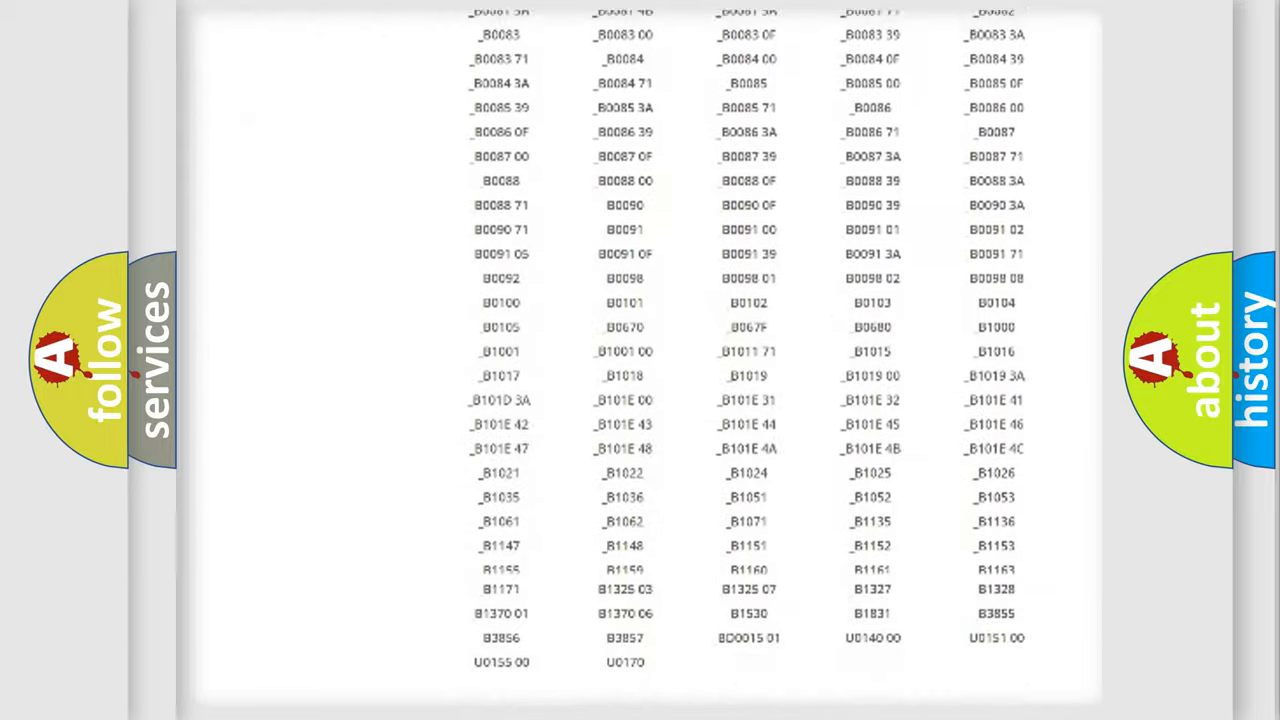
scroll("up", 3)
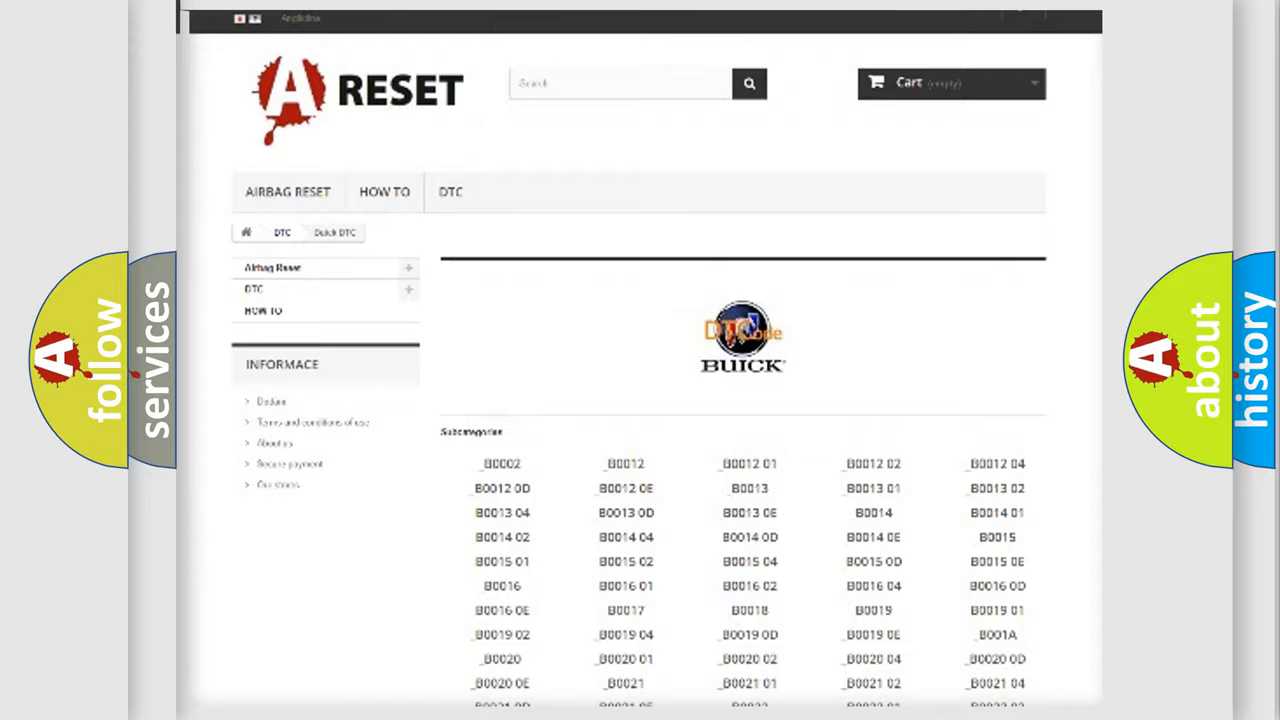